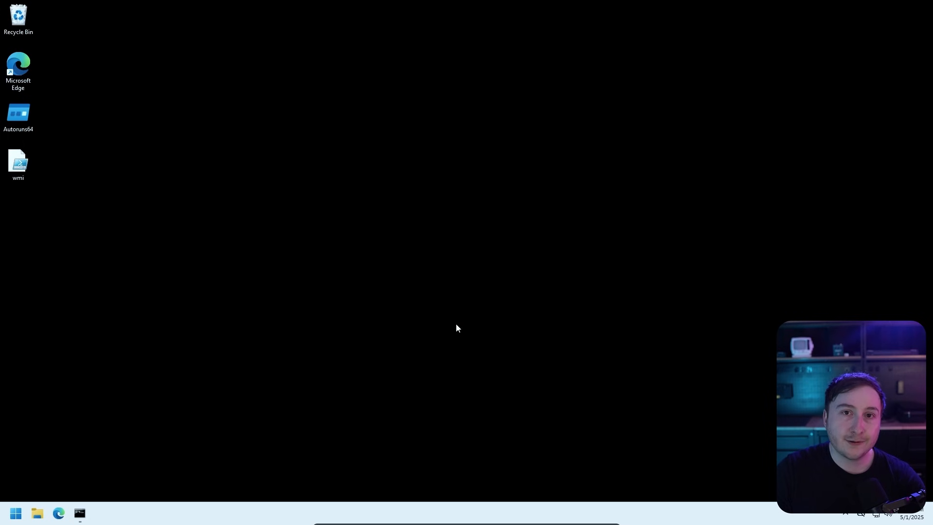
- Launch Services from Start search and bring up File History Service's context menu
type("se")
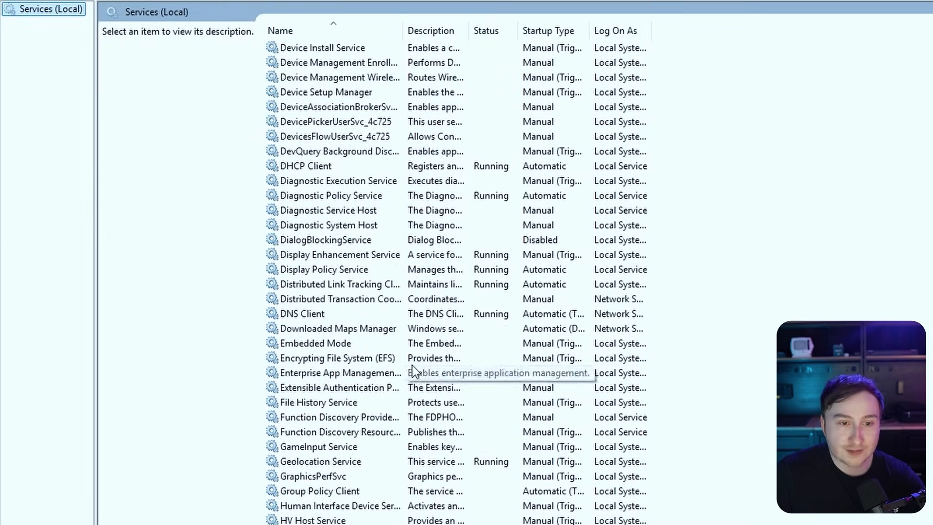
left_click(319, 313)
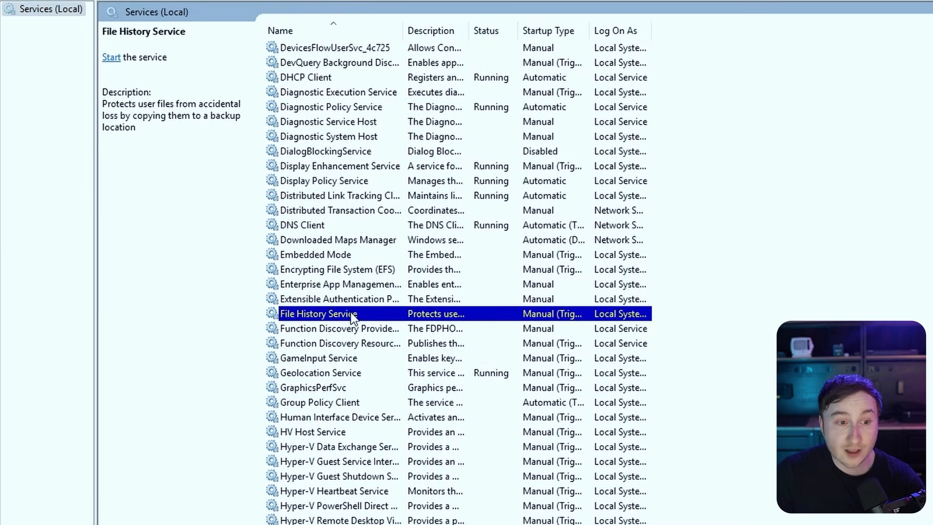
right_click(318, 313)
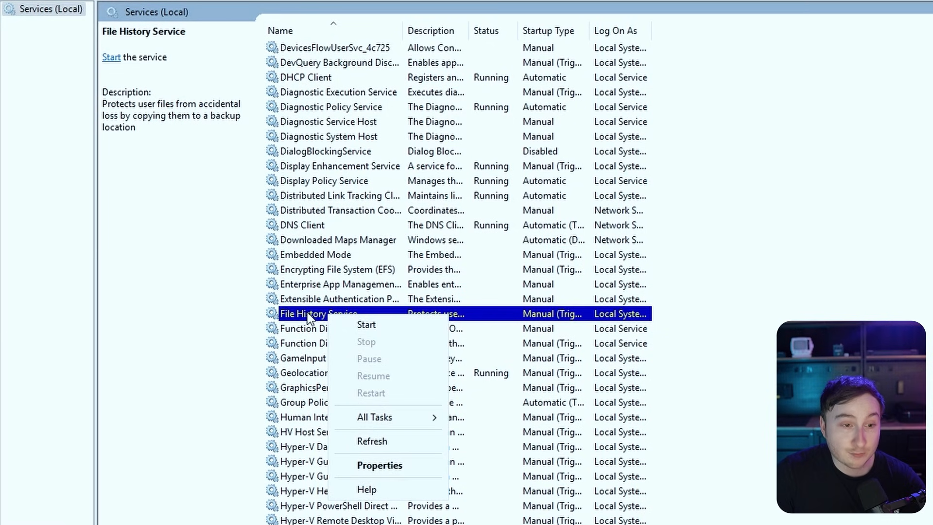
- Set File History Service's first-failure recovery action to Run a Program and browse for it
left_click(379, 465)
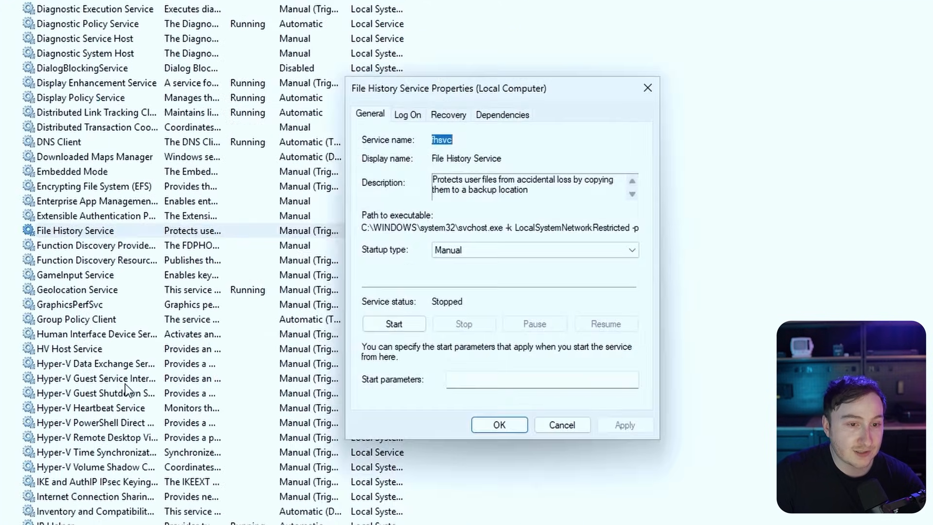
left_click(448, 115)
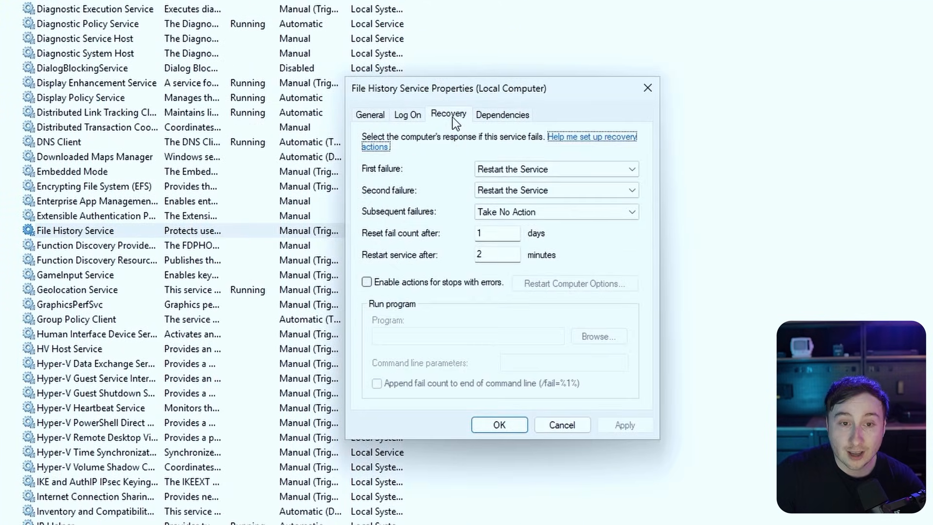
mouse_move(552, 99)
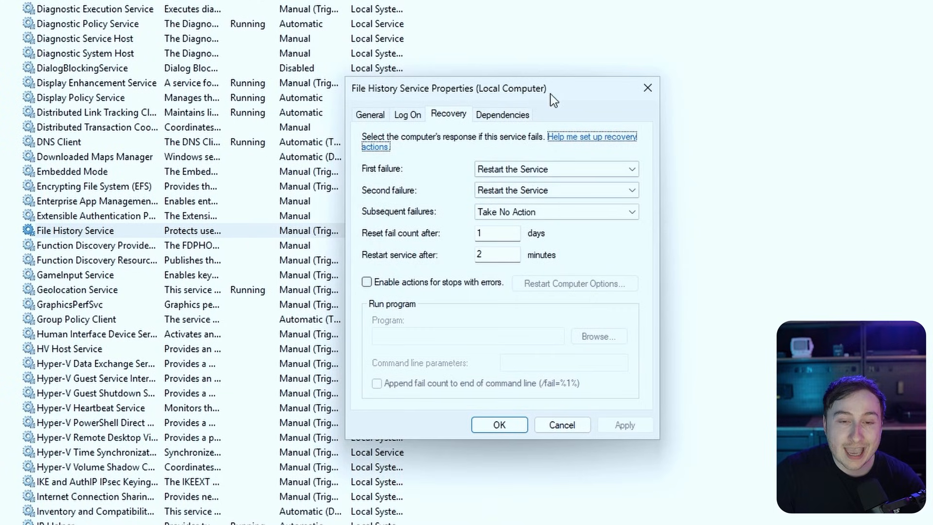
mouse_move(547, 164)
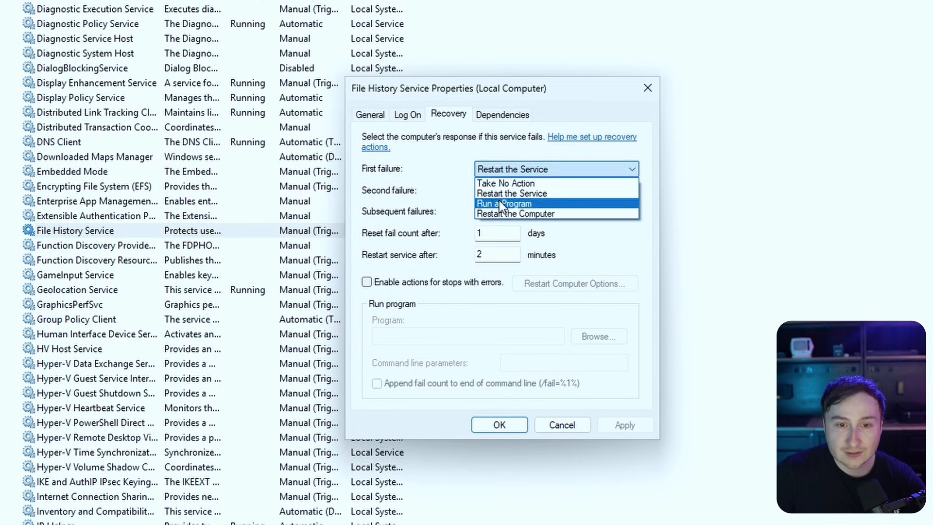
left_click(504, 203)
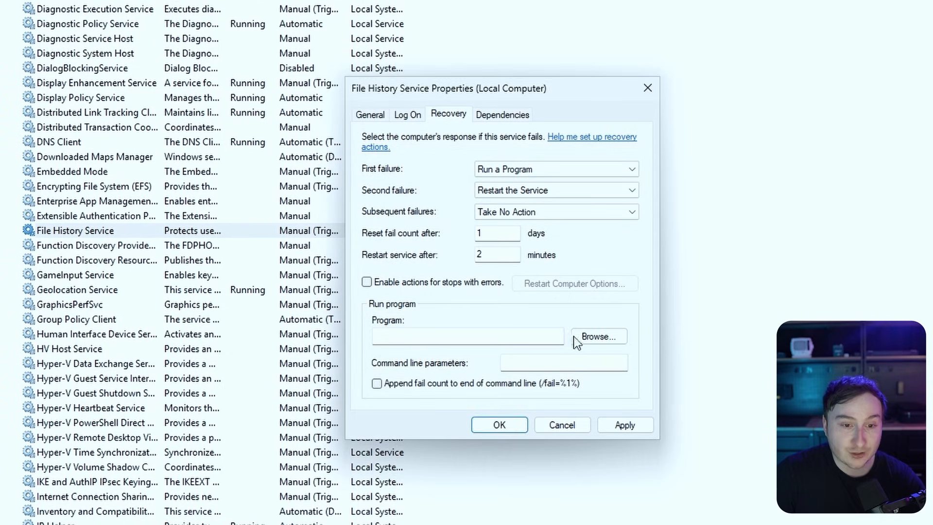
left_click(598, 336)
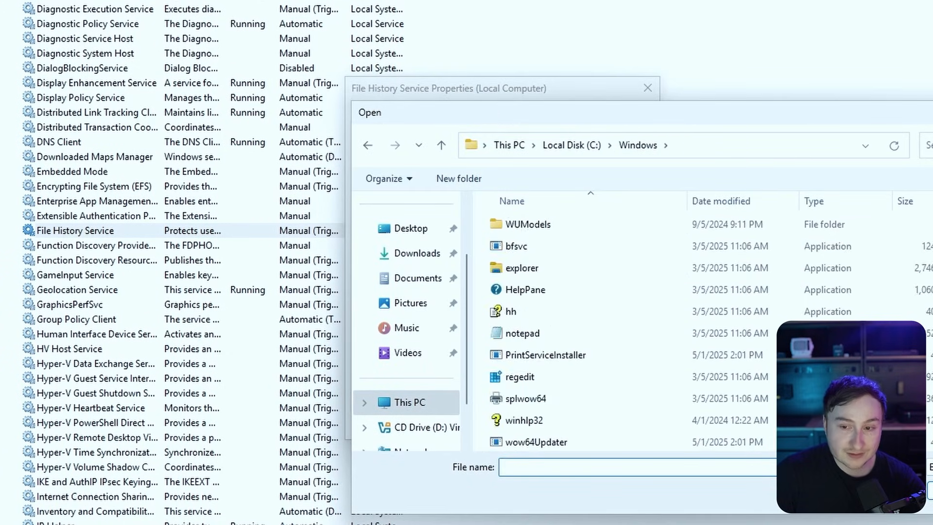
mouse_move(532, 442)
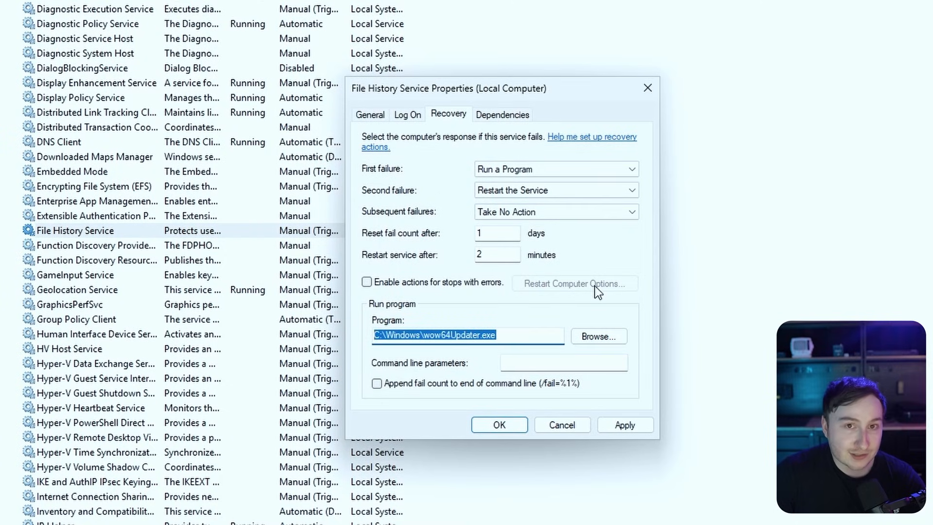
mouse_move(585, 310)
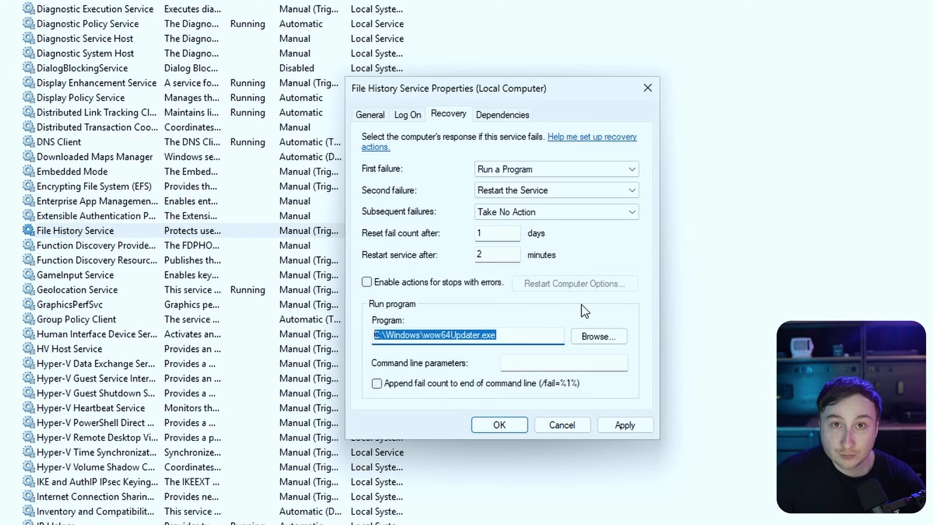
mouse_move(286, 334)
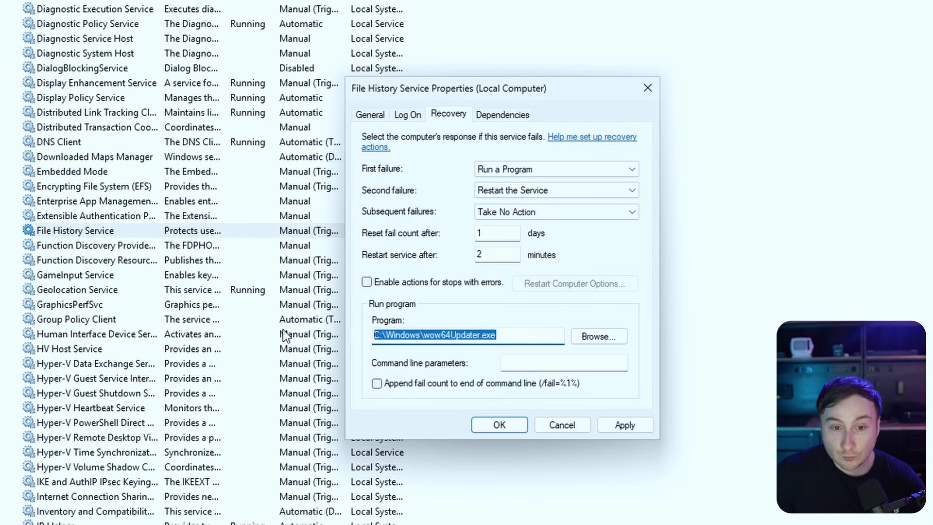
- Choose C:\Windows\wow64Updater.exe as the recovery program and focus the command line parameters box
left_click(564, 363)
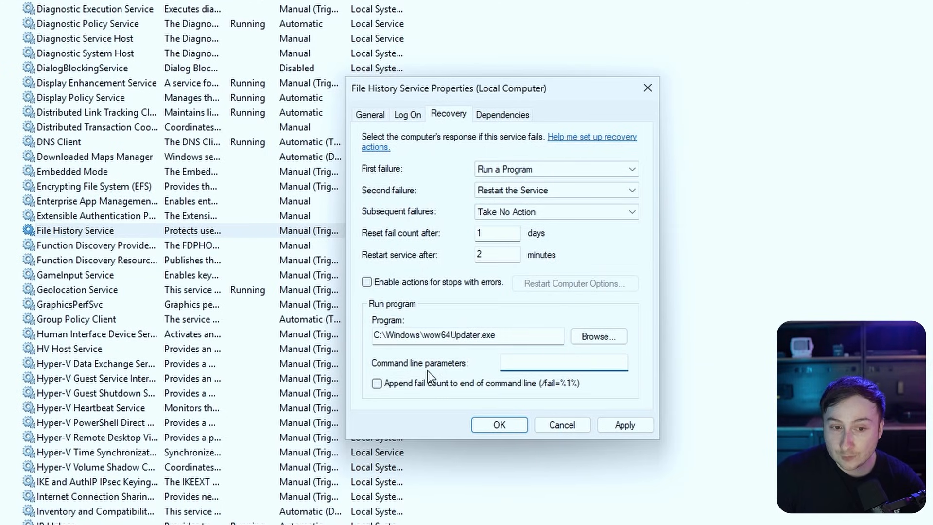
left_click(562, 361)
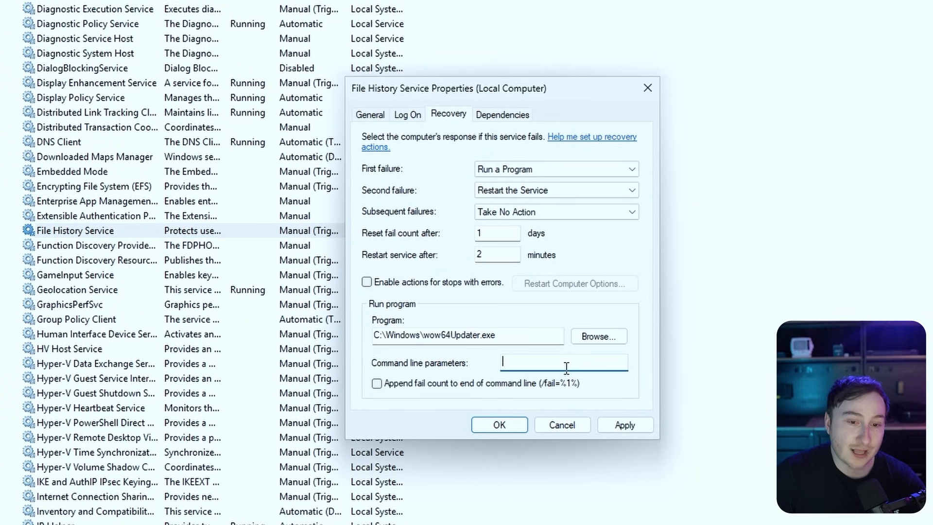
left_click(499, 424)
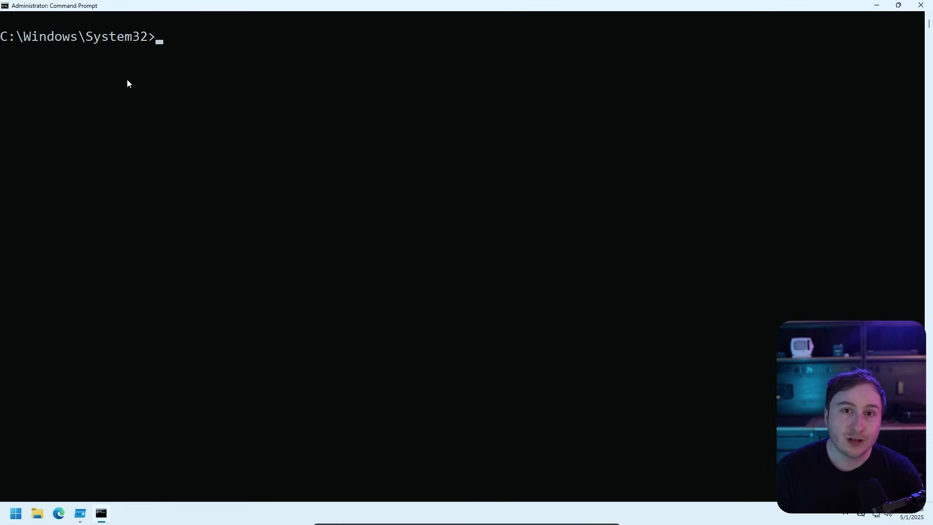
mouse_move(802, 138)
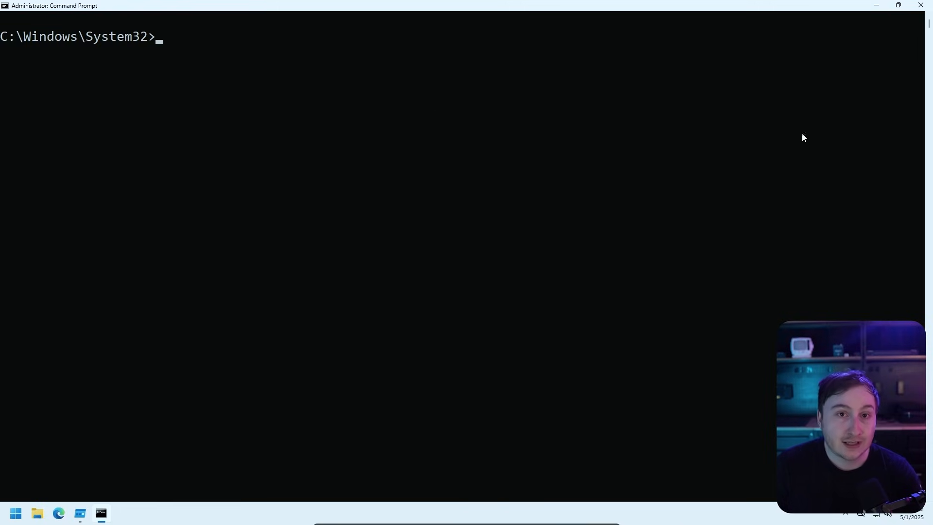
mouse_move(162, 44)
type("schta")
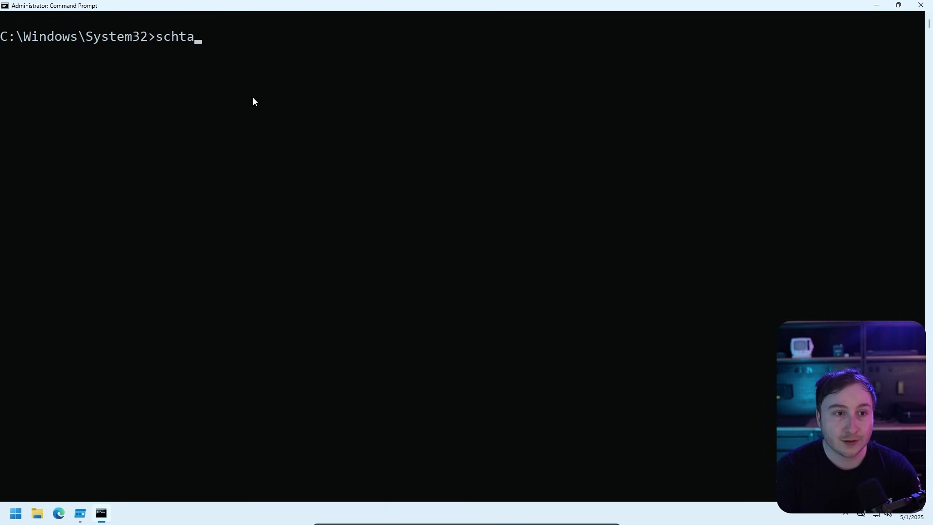
- Run schtasks to create the WindowsUpdateService logon task launching C:\Windows\wow64Updater.exe
type("sks")
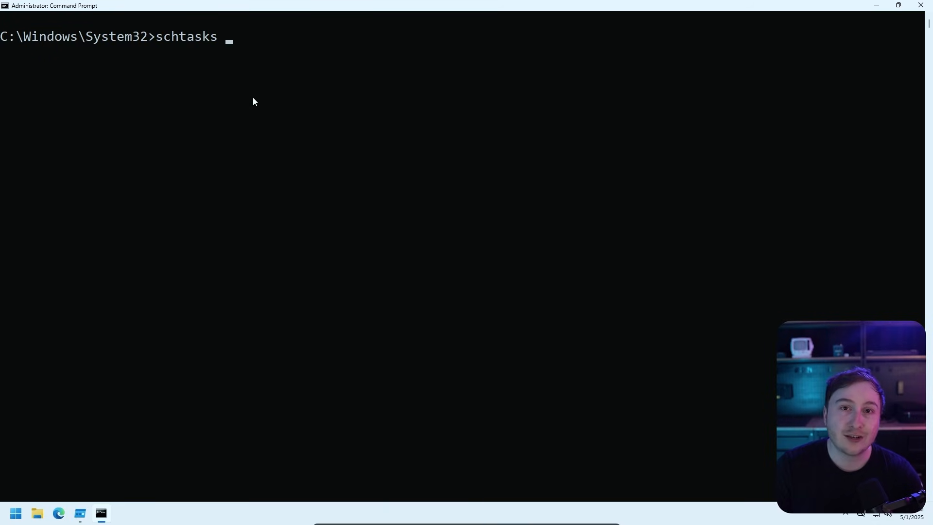
type("/create /tn \"WindowsUpdateService\" /tr \"C:\\Windows\\wow64Updater.exe\" /sc onlogon /f")
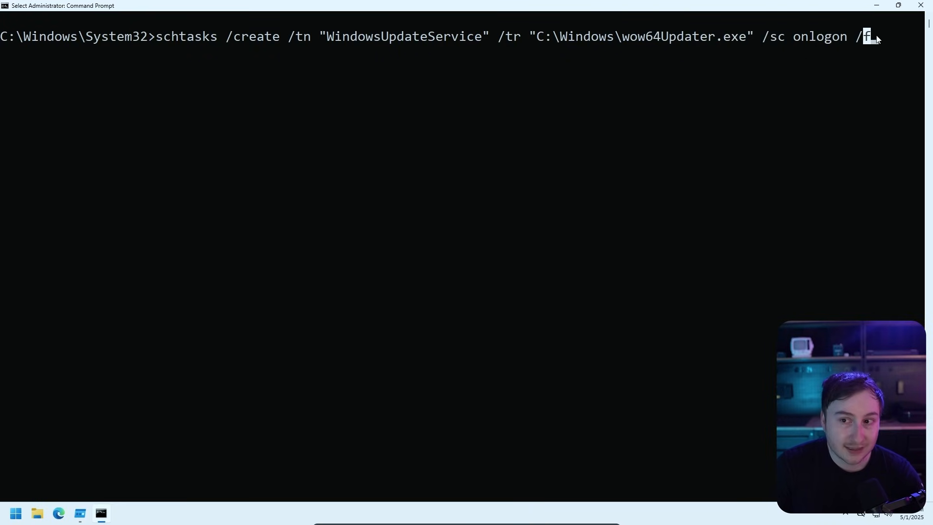
key("enter")
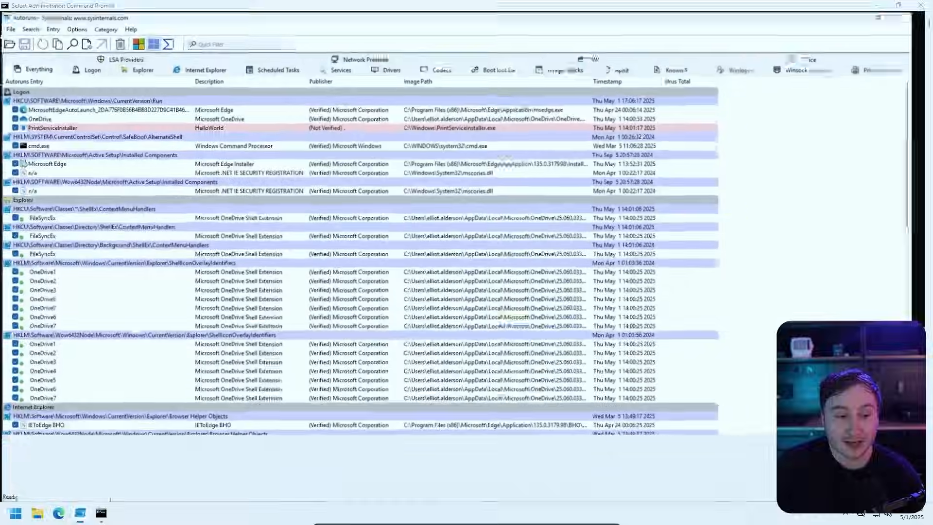
- Refresh Autoruns and inspect the WindowsUpdateService entry under Scheduled Tasks
left_click(68, 56)
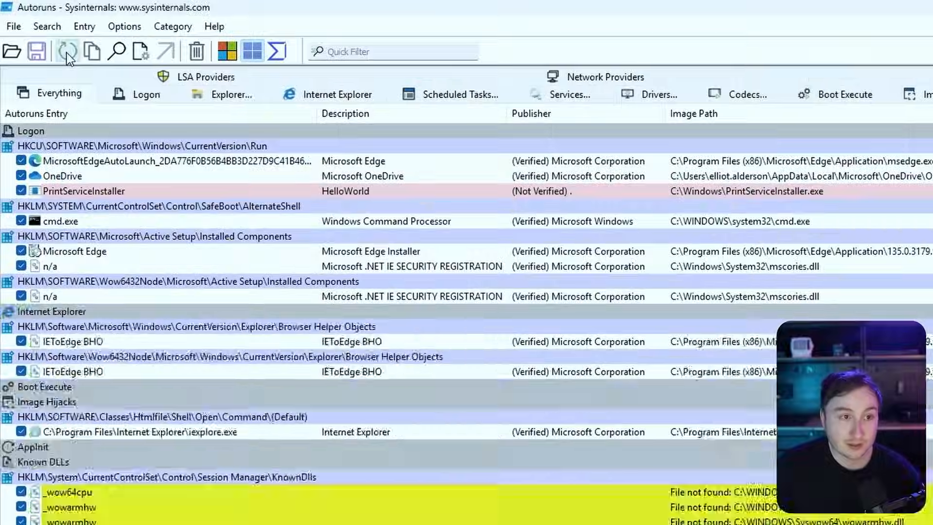
left_click(461, 93)
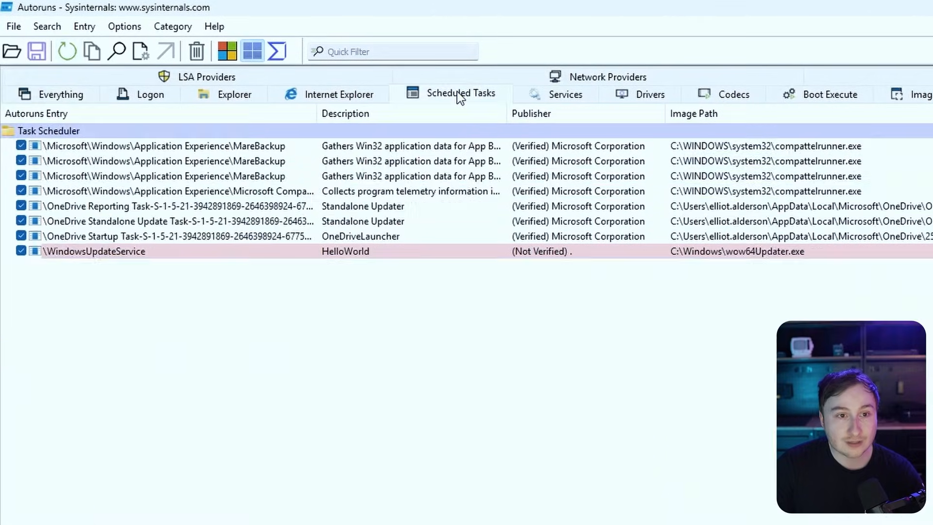
left_click(92, 252)
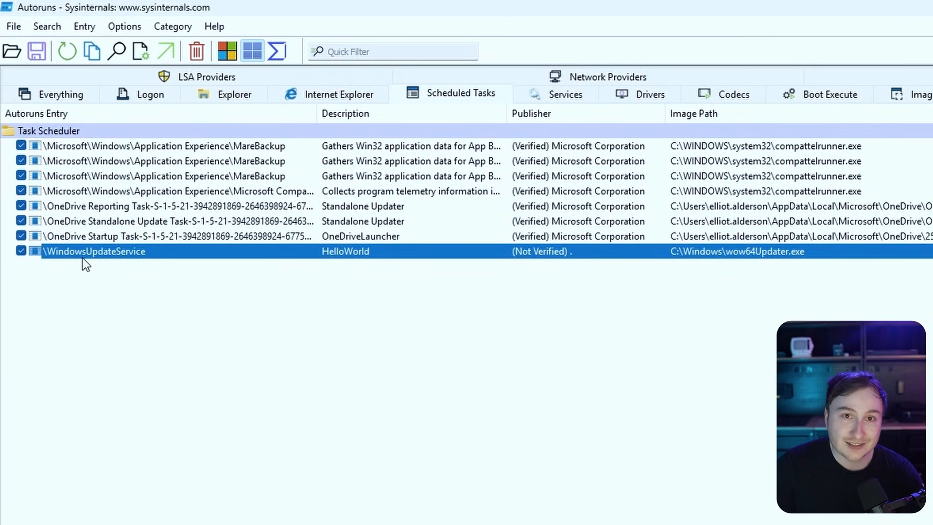
right_click(94, 250)
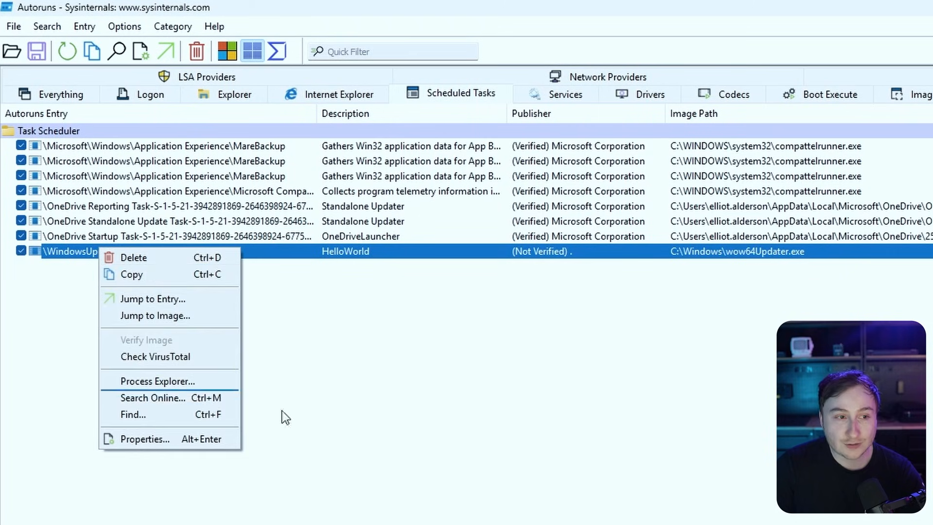
left_click(705, 305)
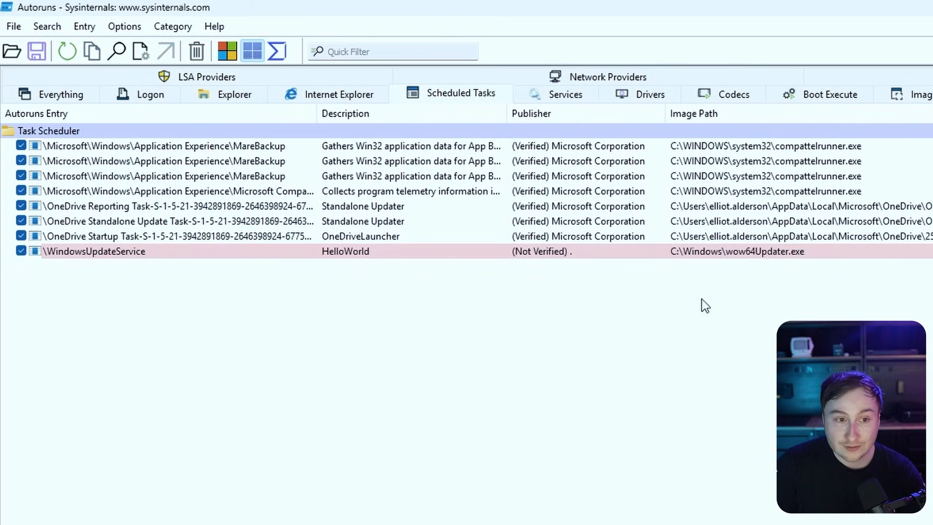
mouse_move(215, 361)
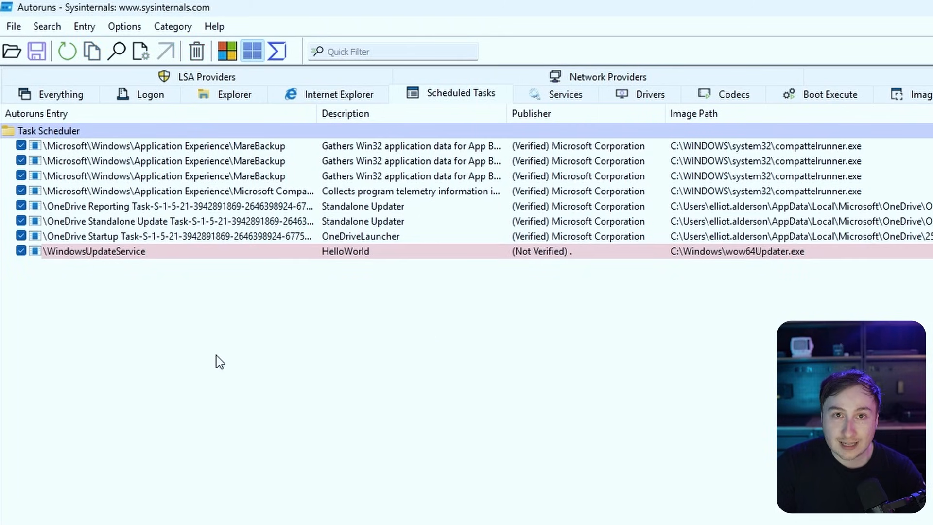
mouse_move(255, 363)
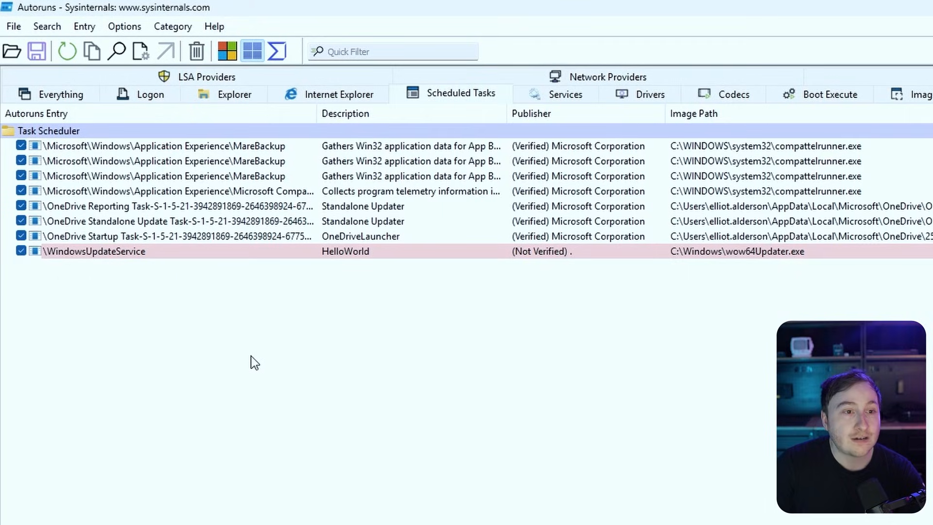